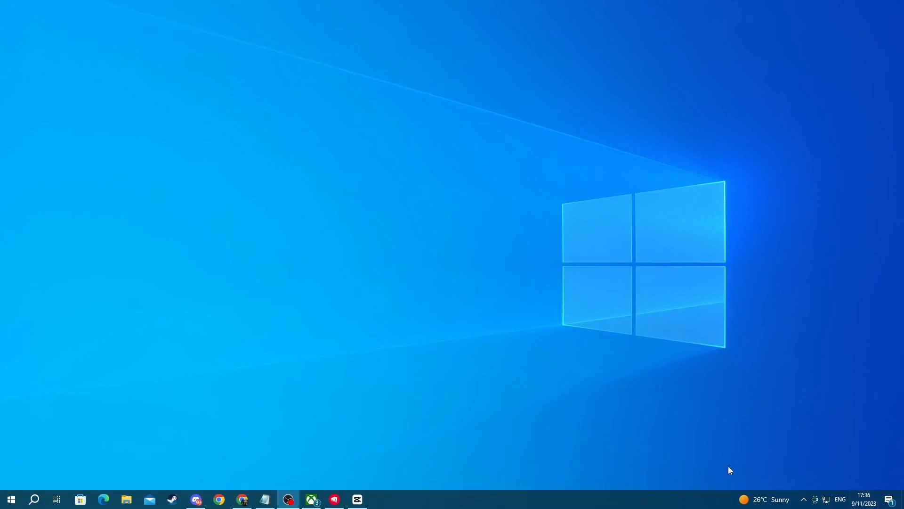
mouse_move(33, 499)
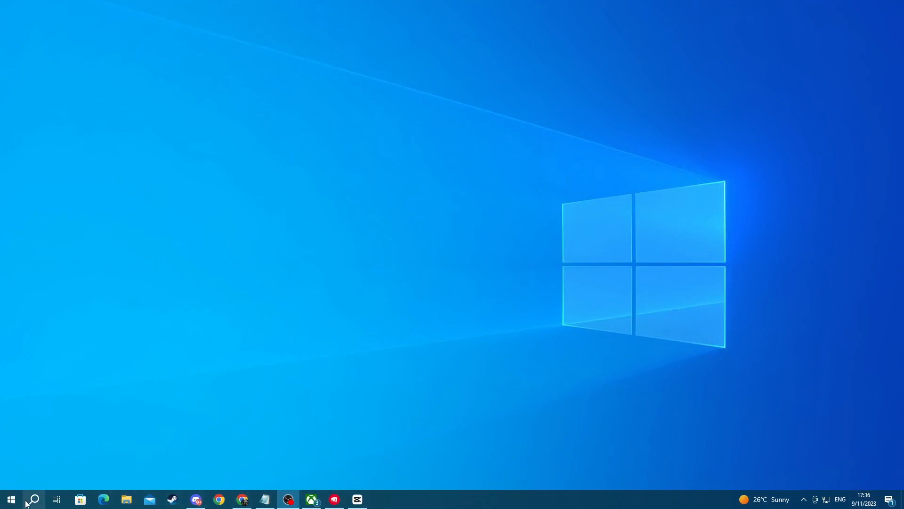
- Confirm in Device Manager that the display adapter is an NVIDIA GeForce GTX 960, then close it
click(33, 499)
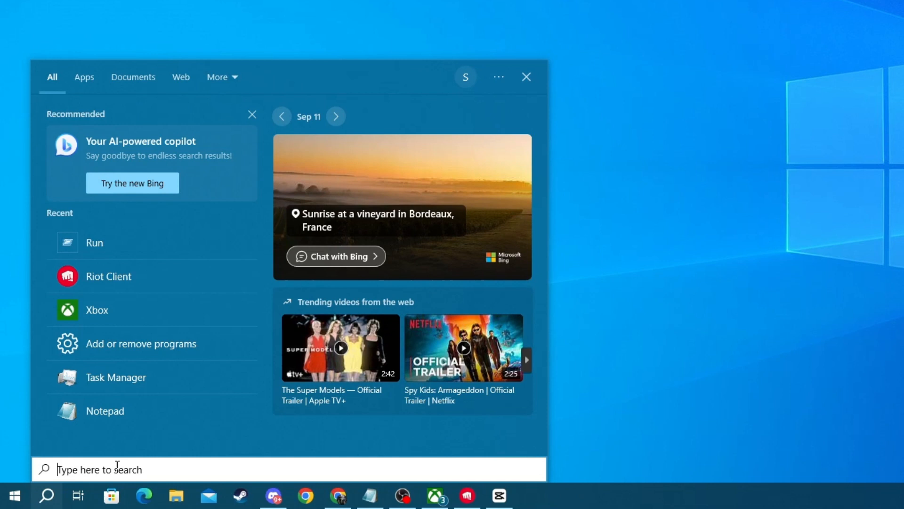
text(device manager)
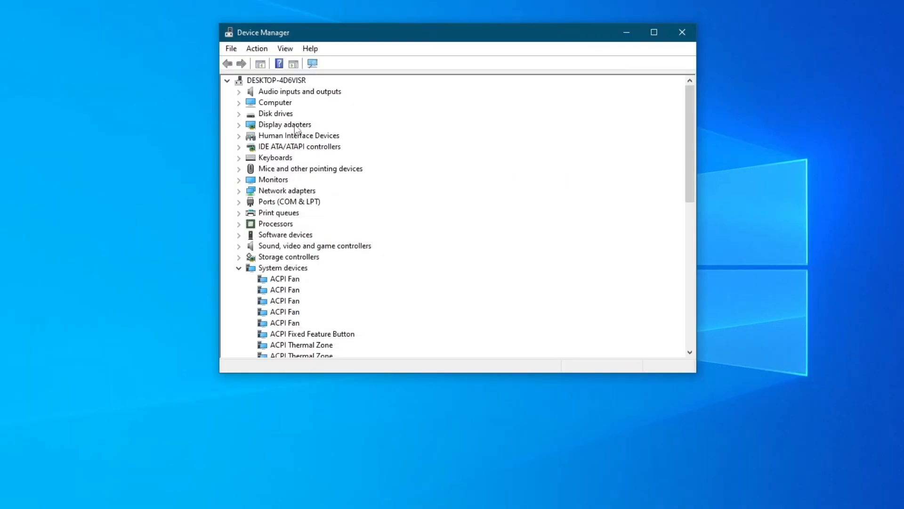
click(238, 124)
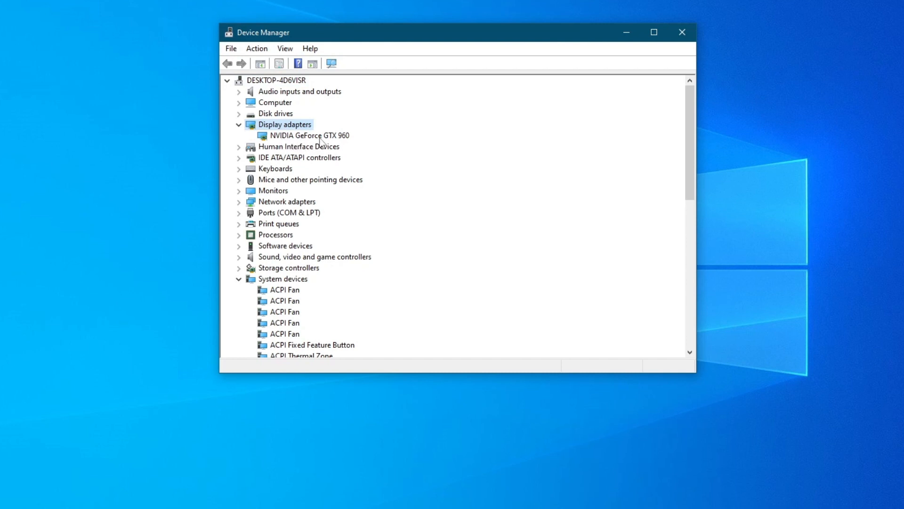
mouse_move(335, 144)
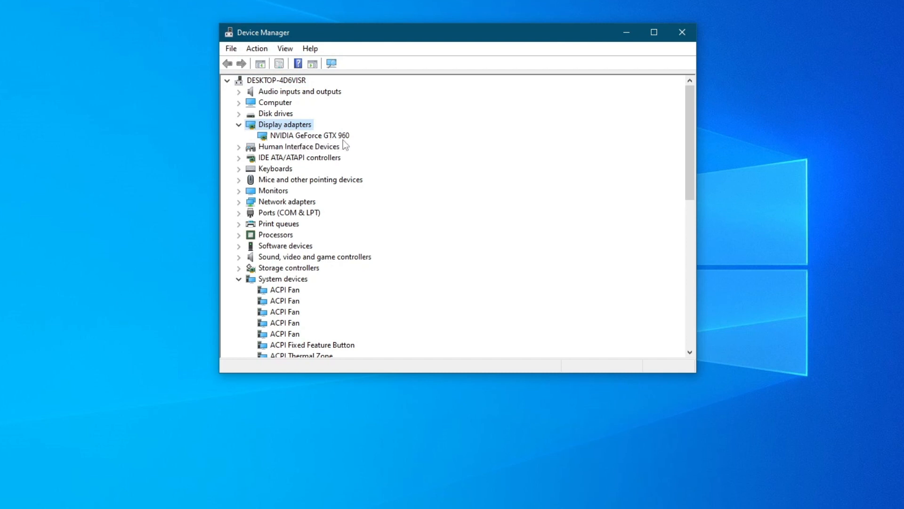
mouse_move(690, 31)
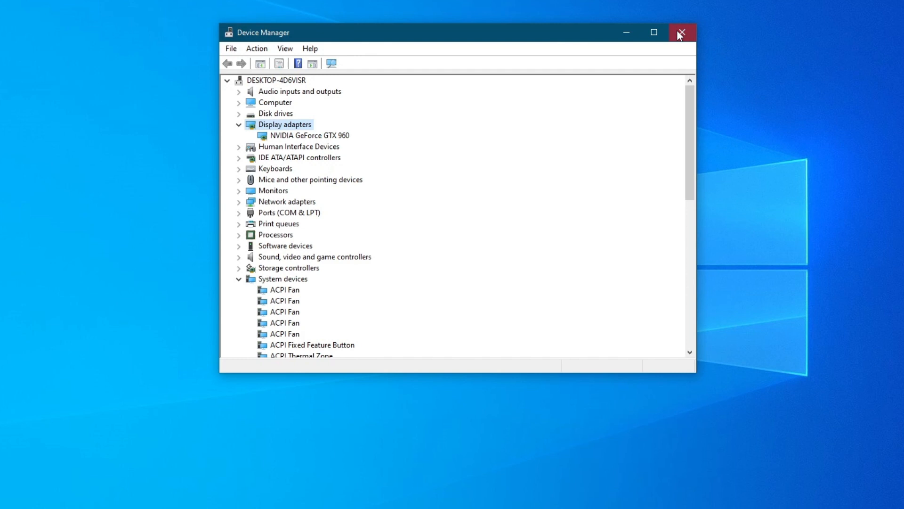
click(680, 33)
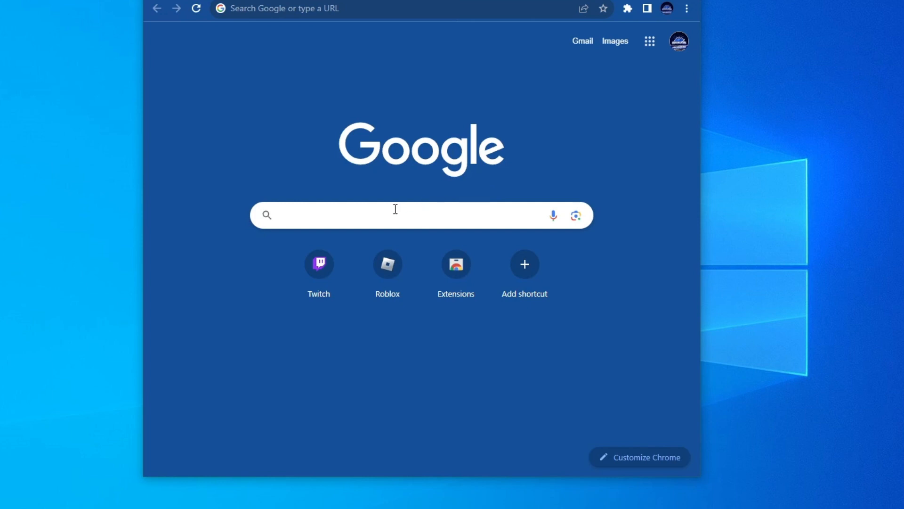
- Search Google for 'nvidia drivers download' and open NVIDIA's Driver Downloads result
text(nvidia drivers downl)
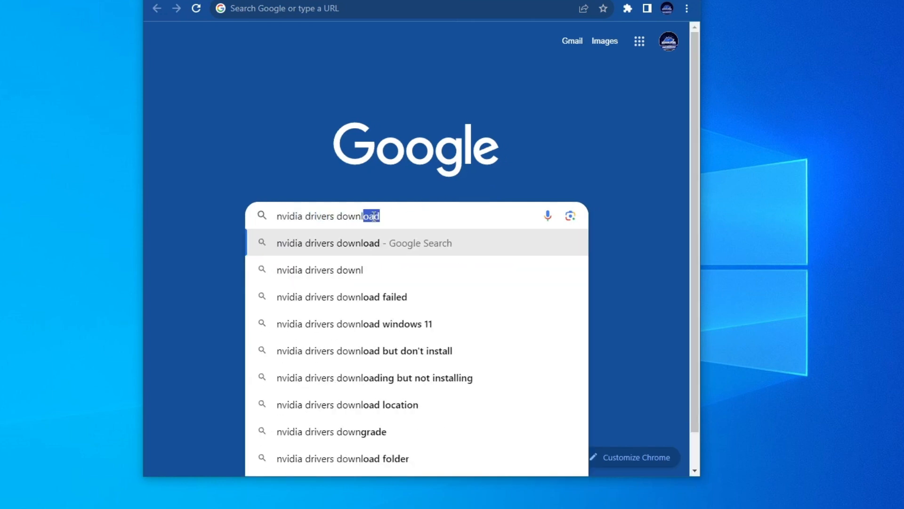
key(Enter)
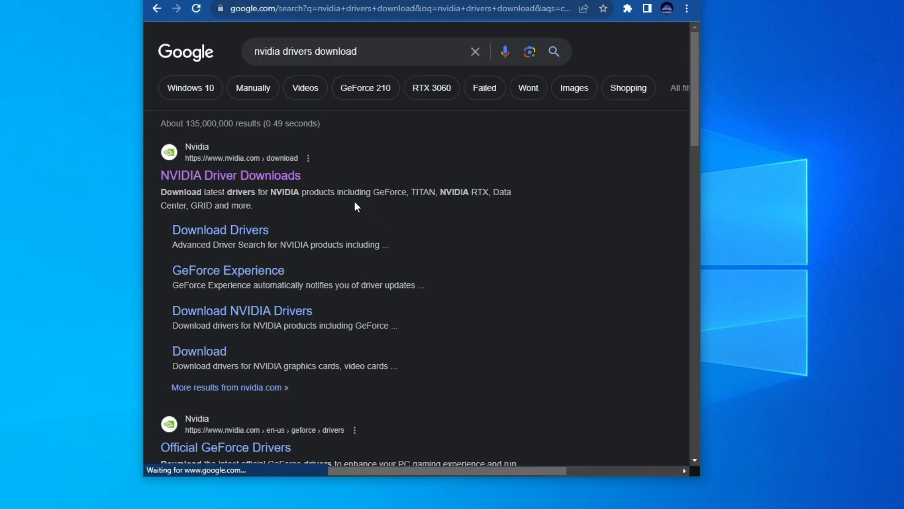
click(230, 176)
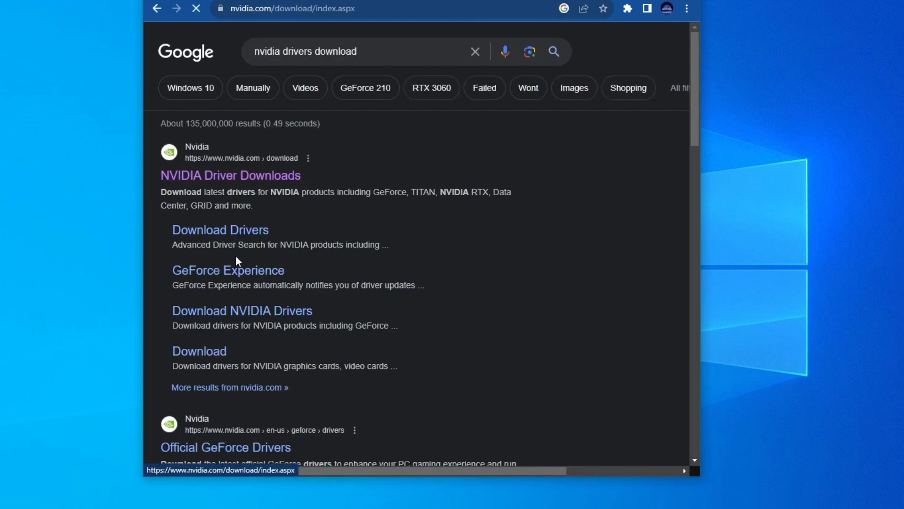
click(231, 175)
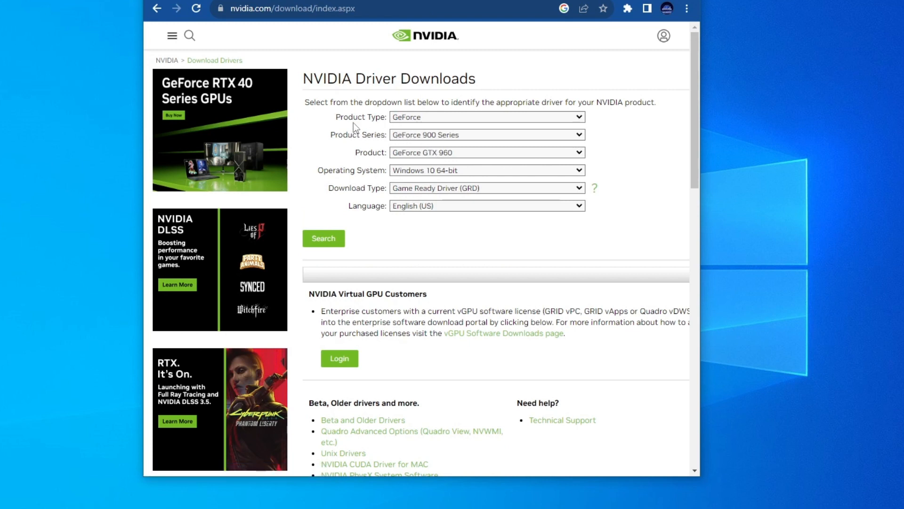
- Pick GeForce, GeForce 900 Series, GeForce GTX 960 and Windows 10 64-bit in the driver form
click(487, 117)
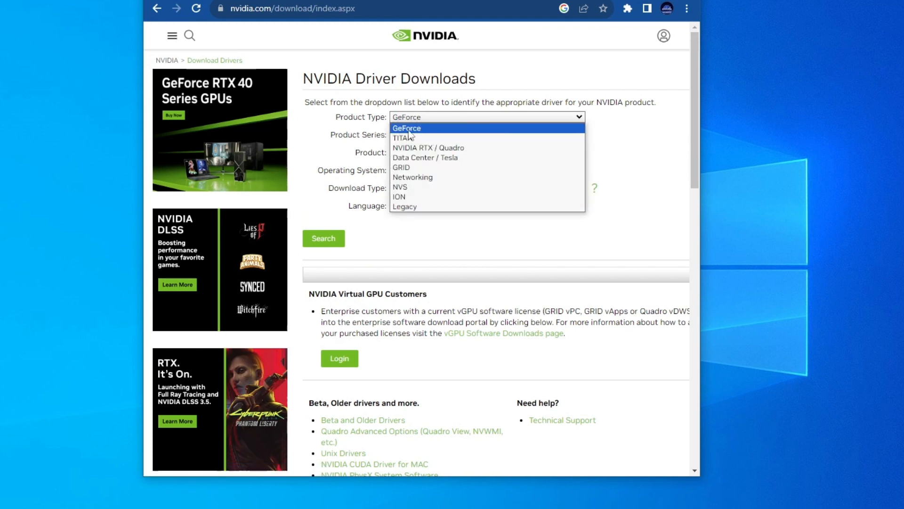
click(406, 127)
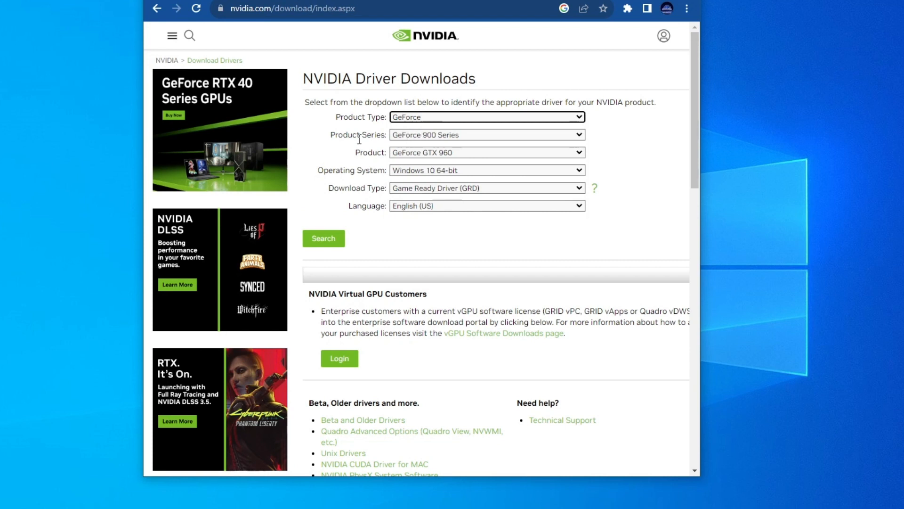
click(487, 135)
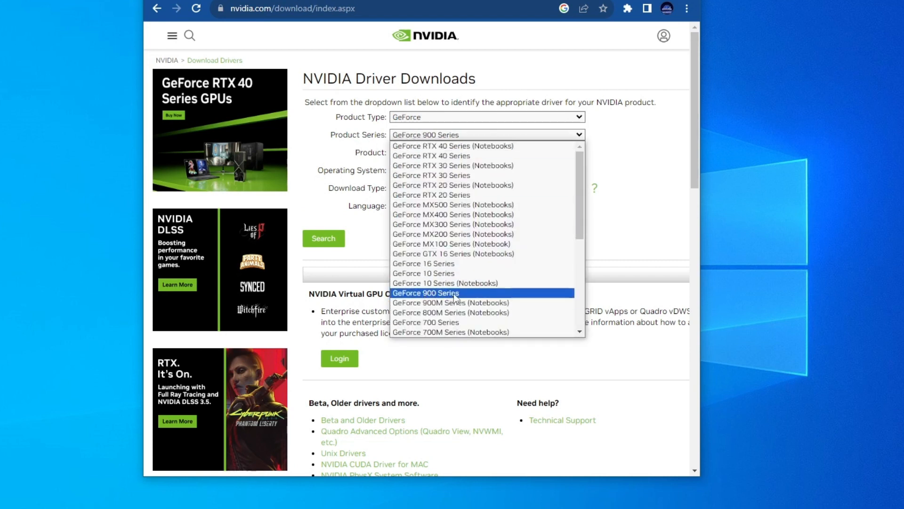
click(426, 292)
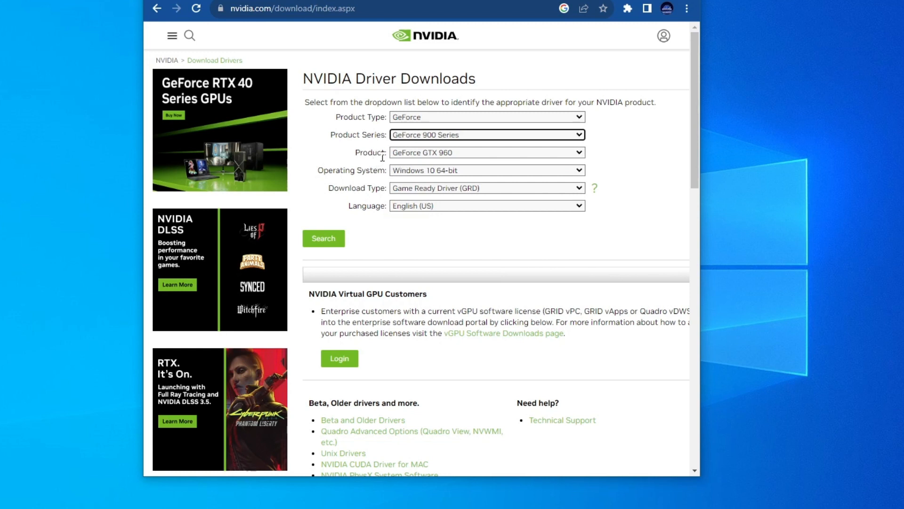
click(486, 152)
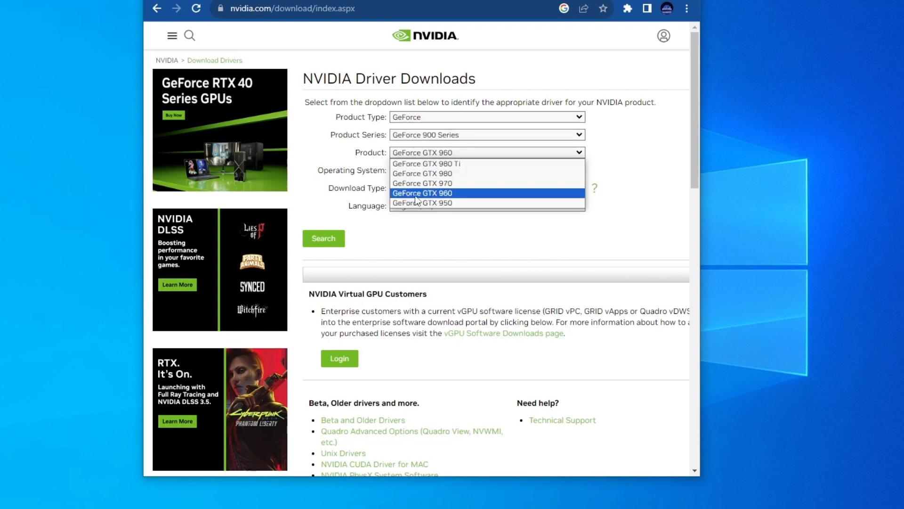
click(422, 193)
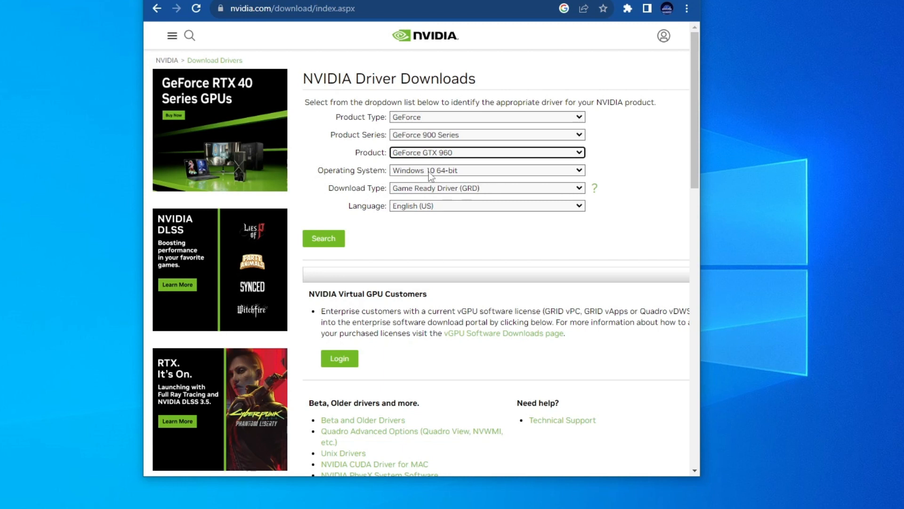
mouse_move(409, 181)
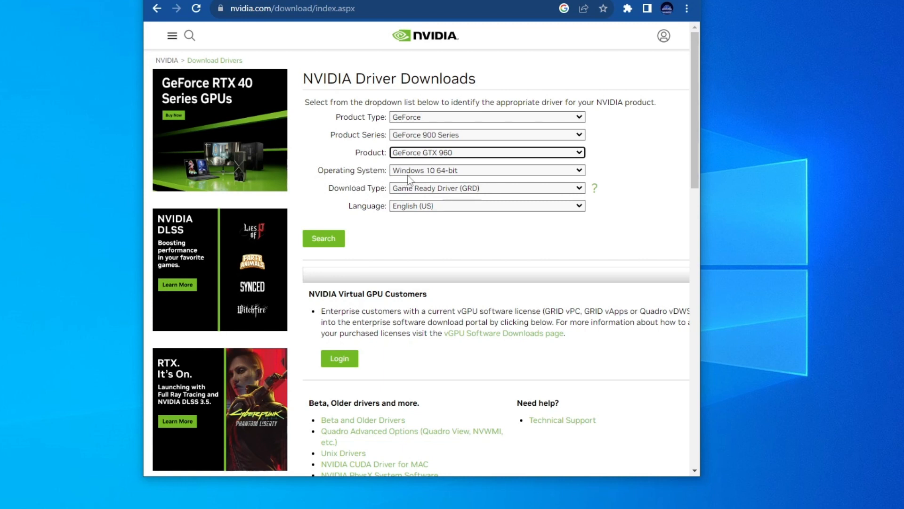
click(487, 170)
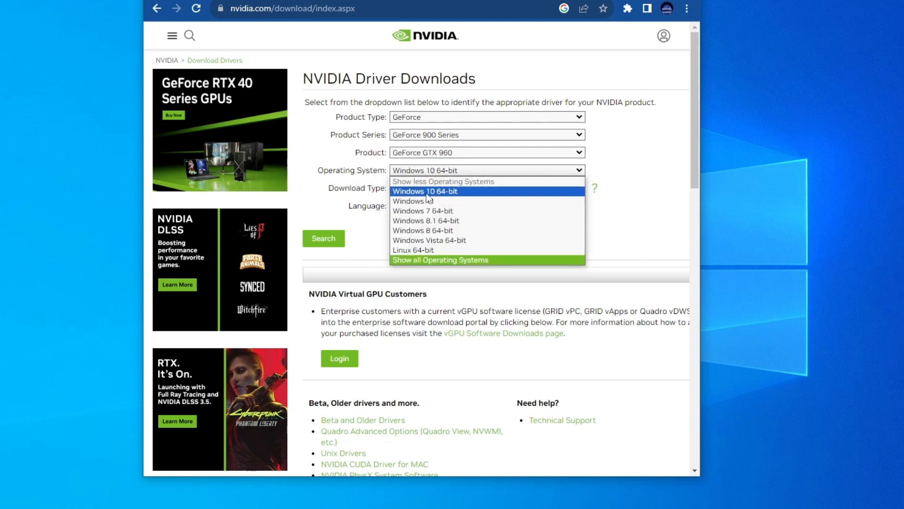
click(424, 192)
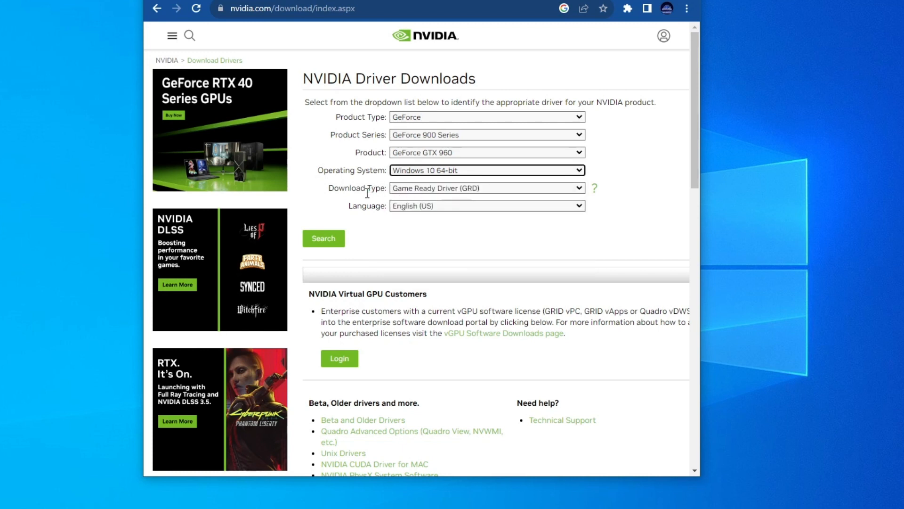
- Choose Game Ready Driver (GRD) as download type and open the 537.13 driver result
click(487, 188)
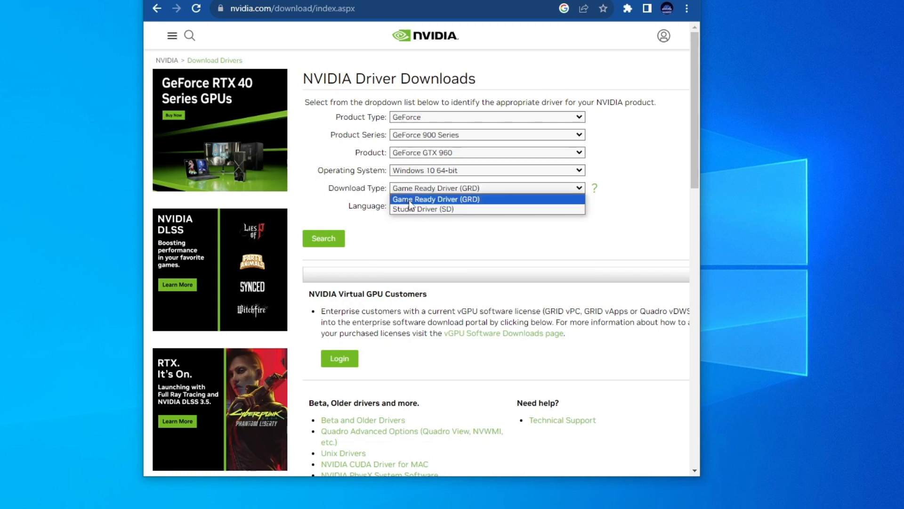
mouse_move(493, 206)
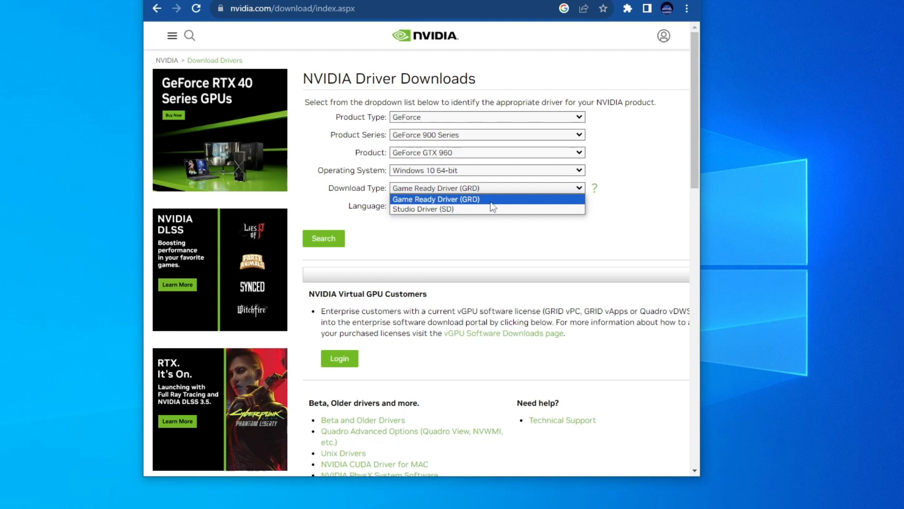
mouse_move(480, 213)
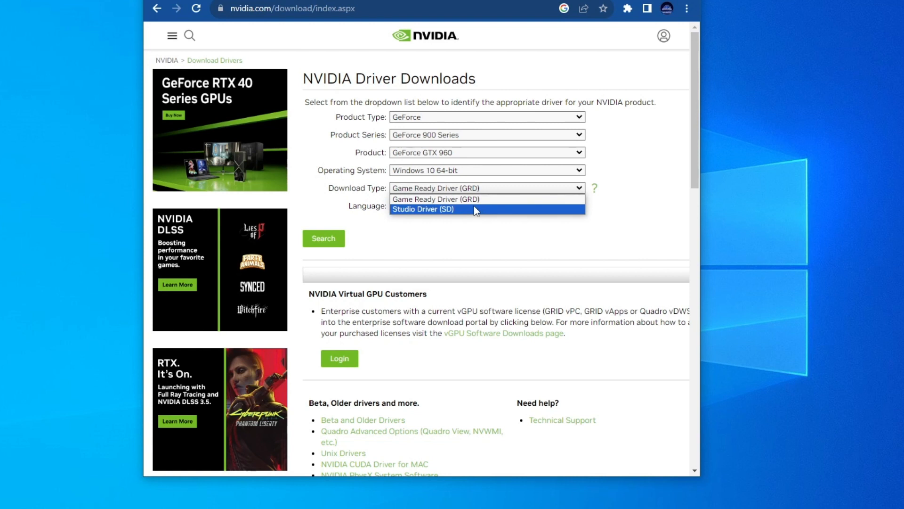
mouse_move(458, 211)
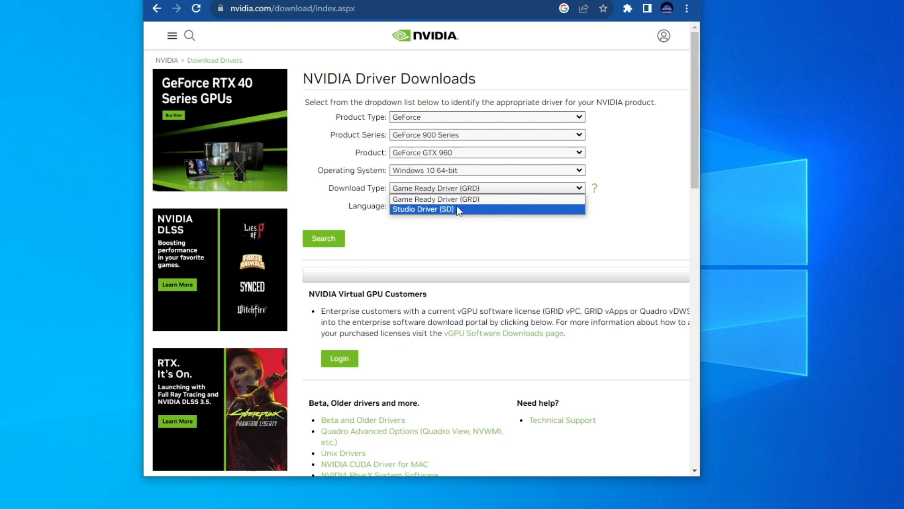
mouse_move(450, 212)
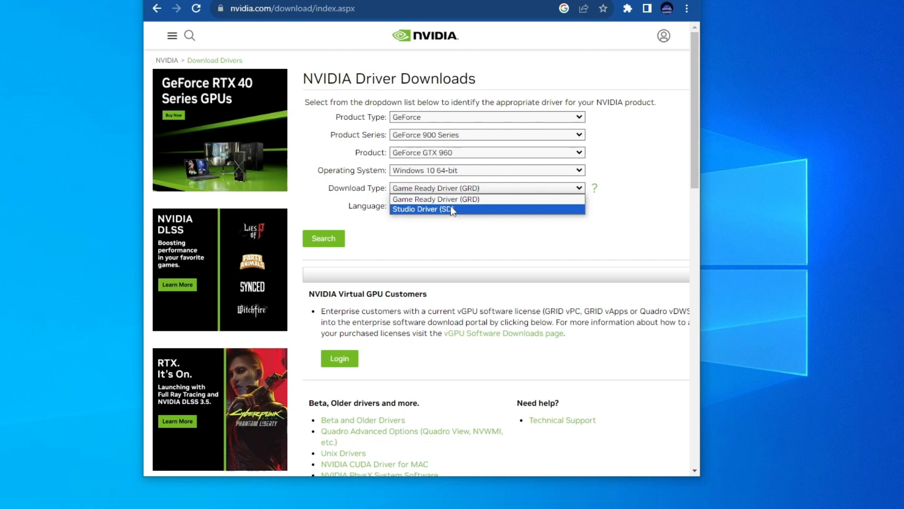
mouse_move(444, 201)
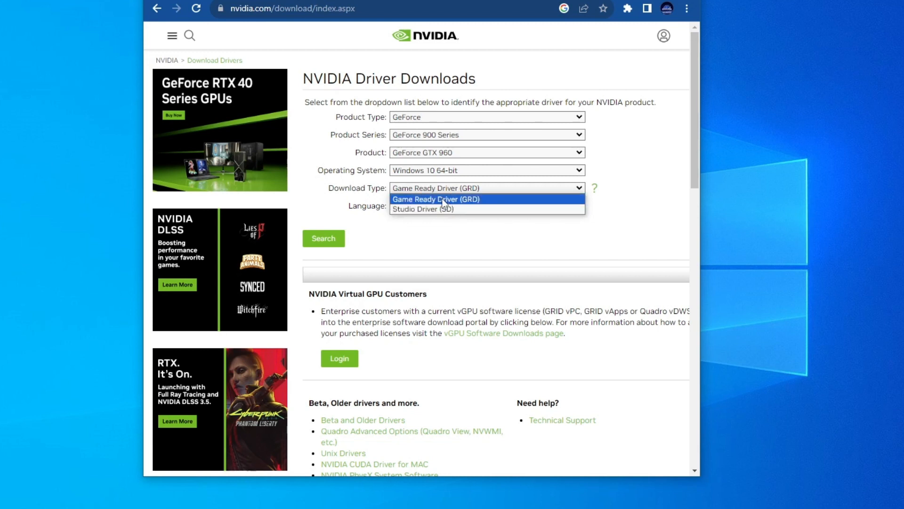
click(437, 198)
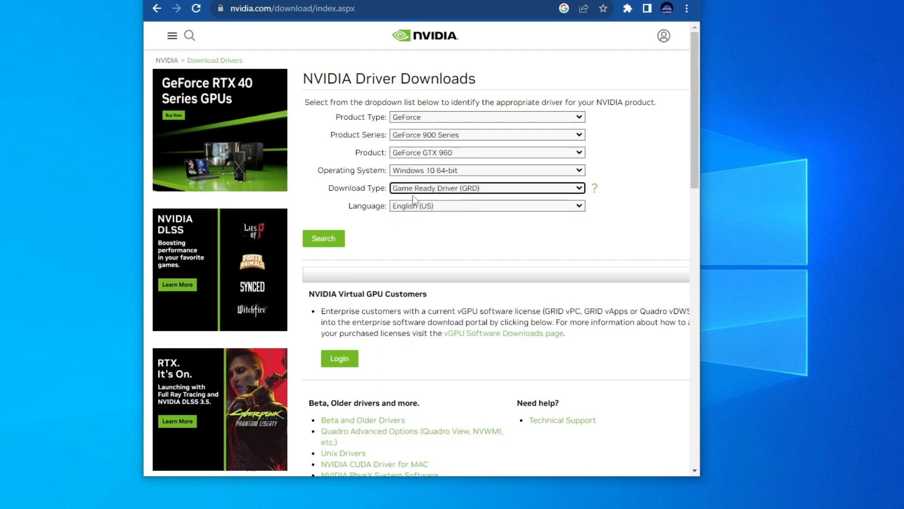
scroll(down, 3)
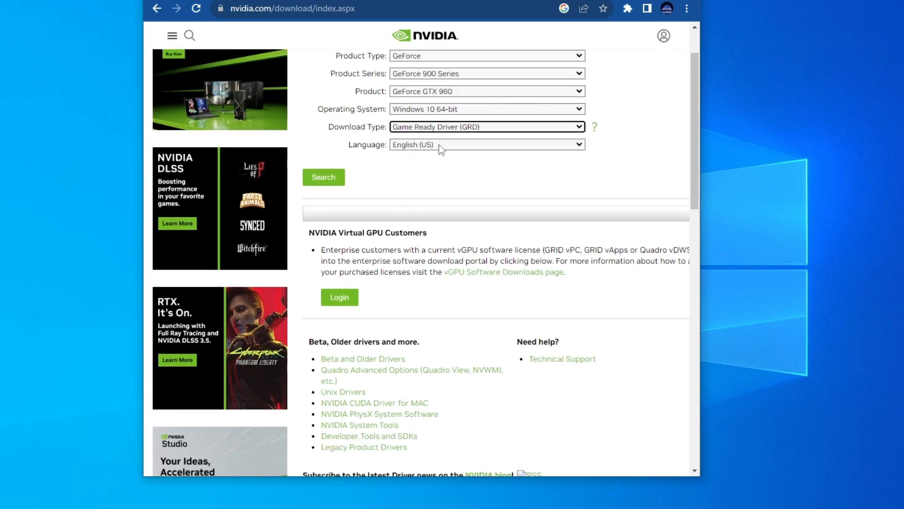
mouse_move(323, 185)
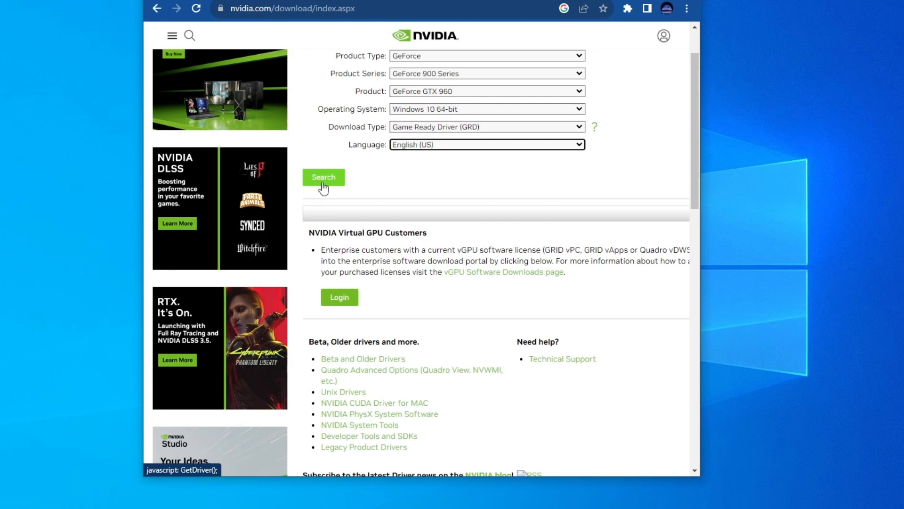
click(324, 177)
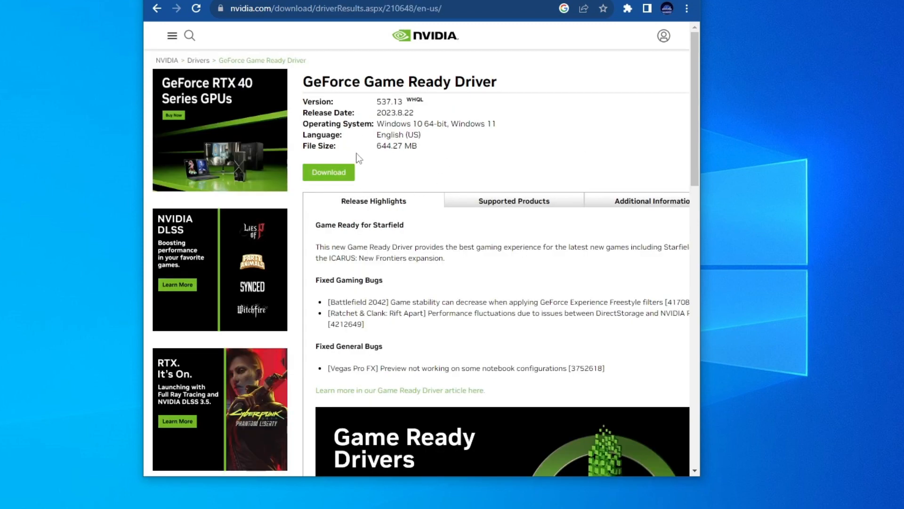
- Download the Game Ready Driver 537.13 installer through NVIDIA's confirmation page
click(329, 172)
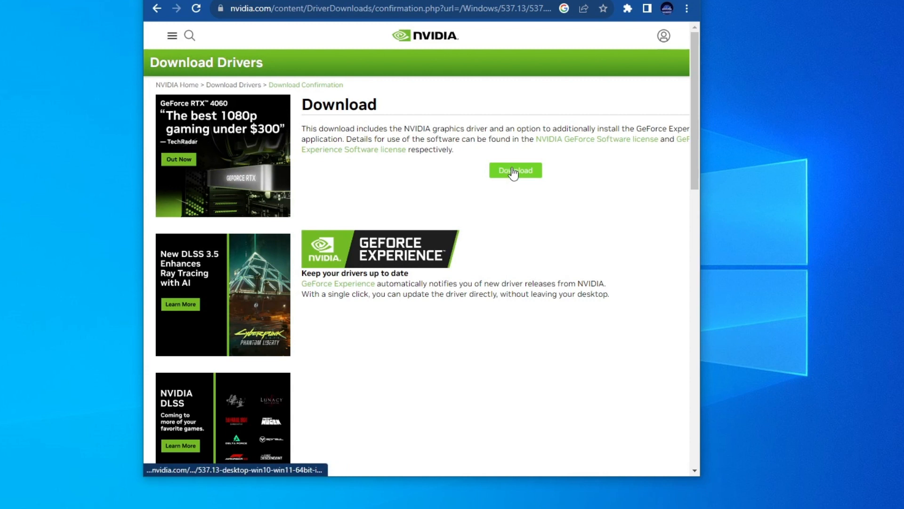
click(515, 170)
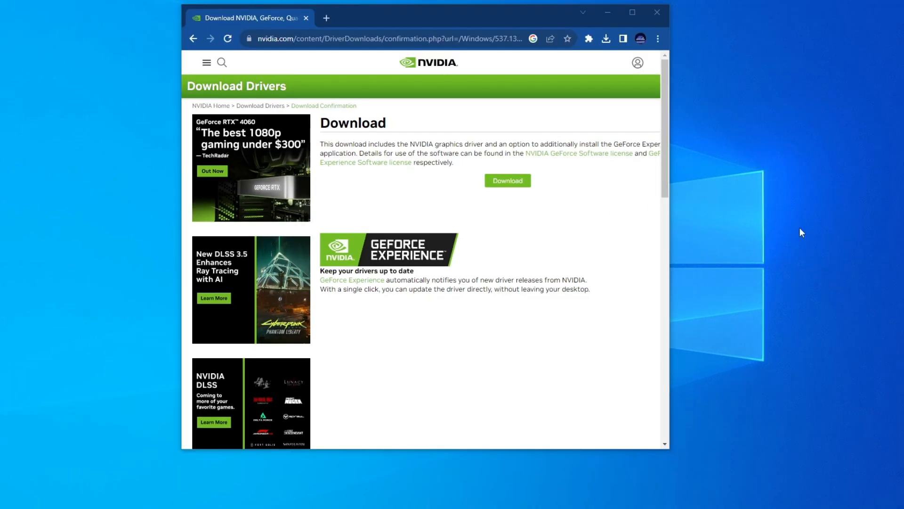
click(657, 13)
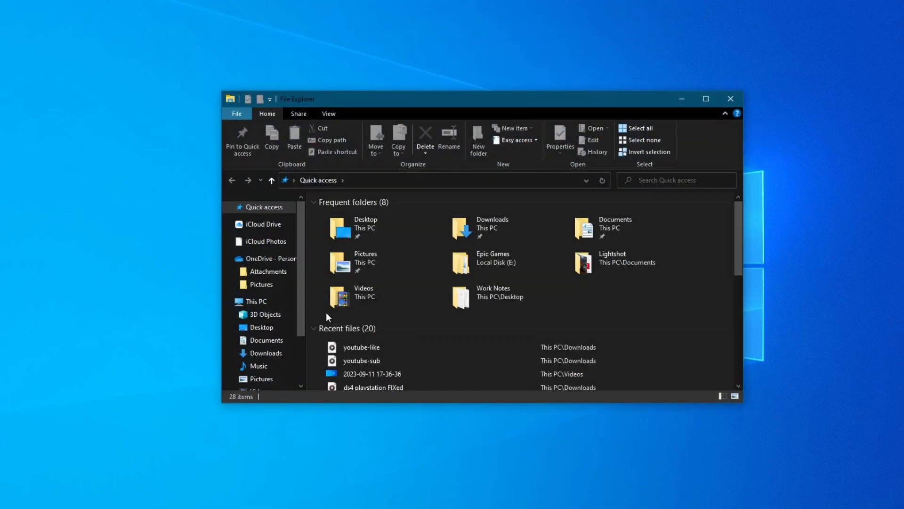
- Run the 537.13 package from Downloads and extract it to the default folder
click(265, 353)
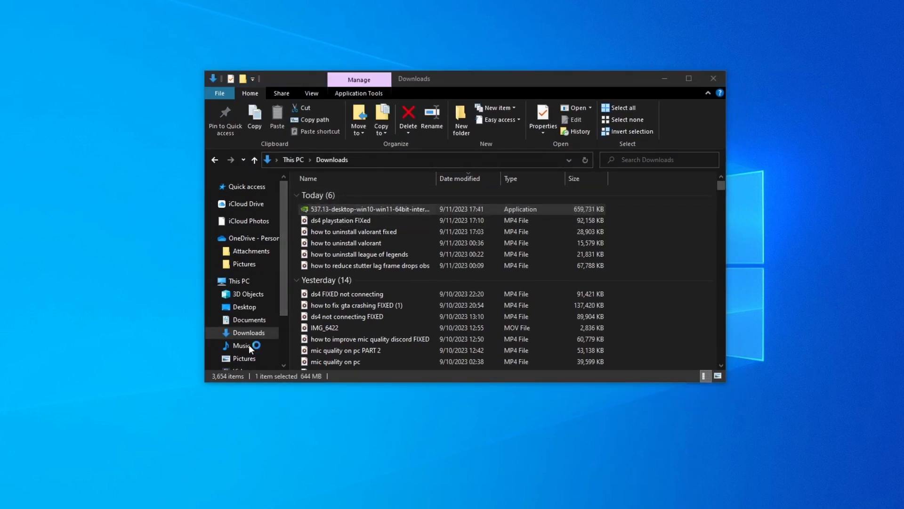
double_click(368, 209)
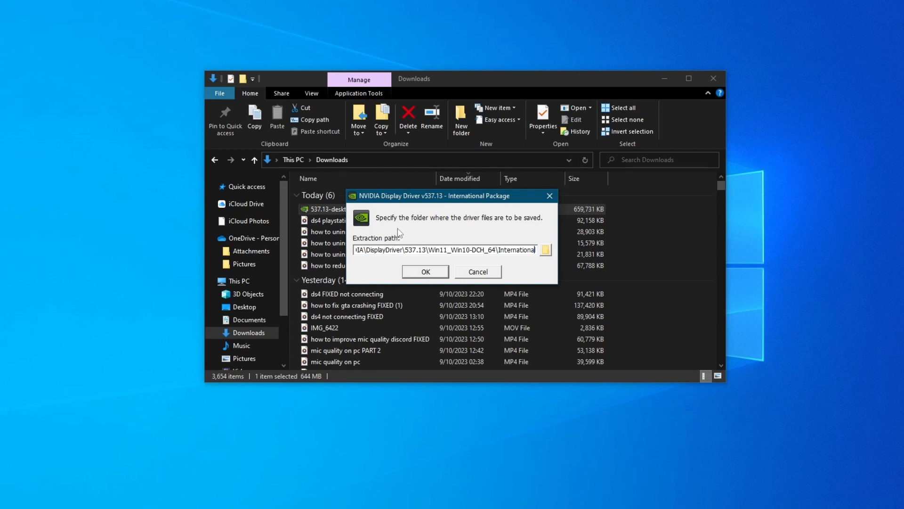
mouse_move(513, 240)
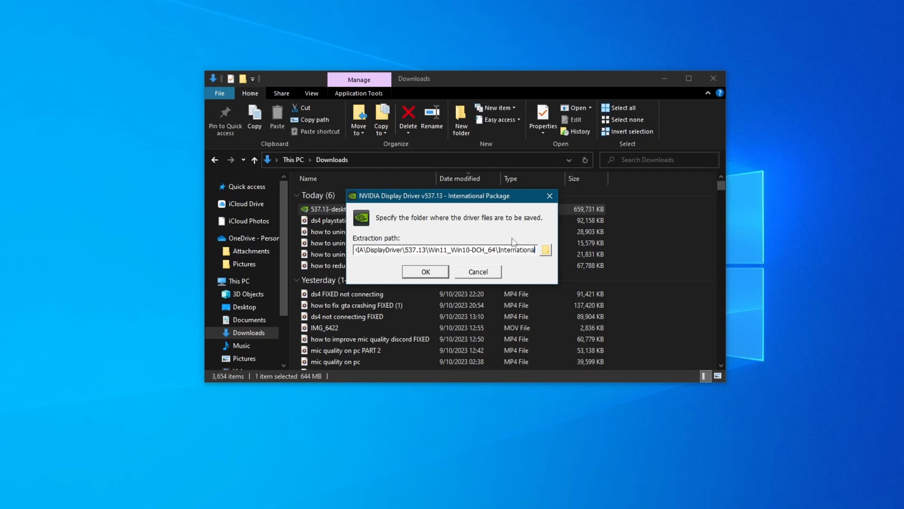
mouse_move(548, 264)
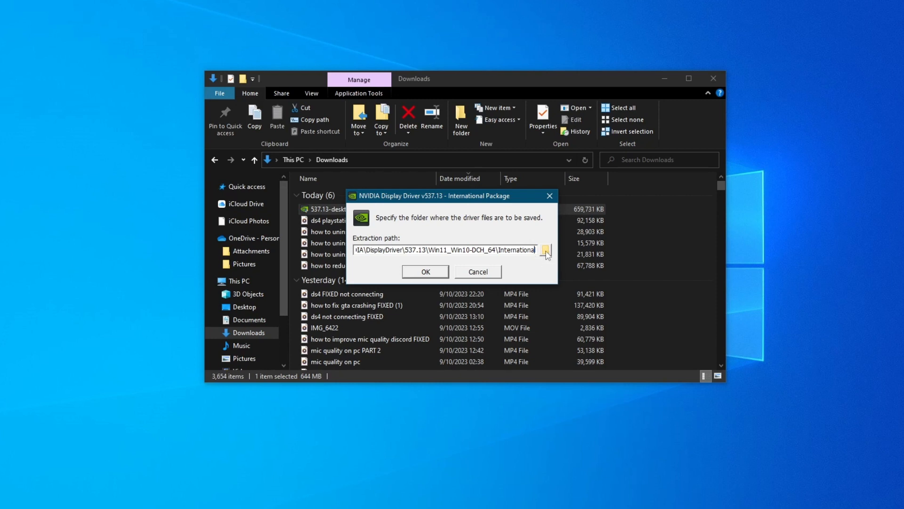
click(425, 271)
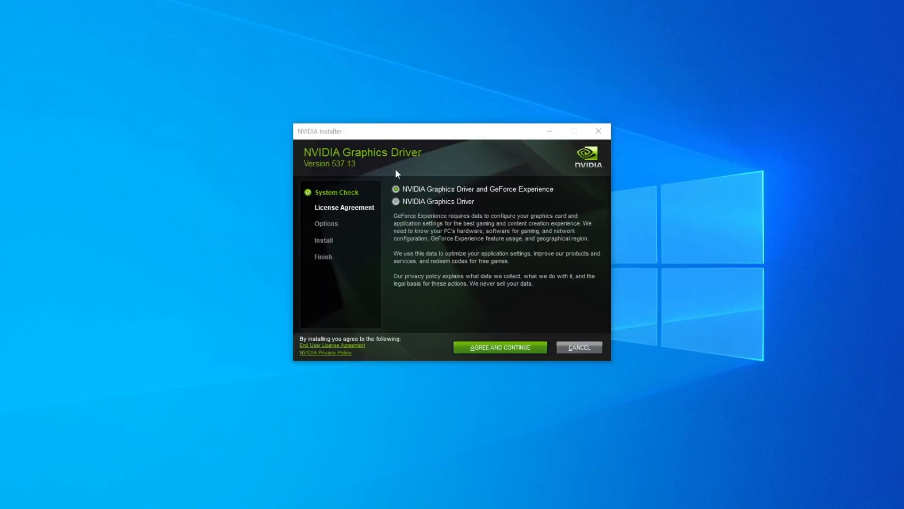
mouse_move(411, 197)
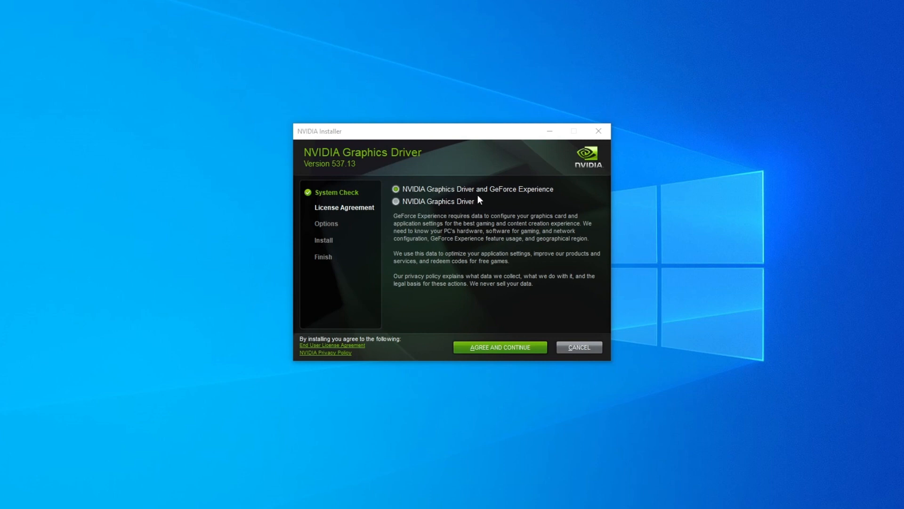
mouse_move(531, 197)
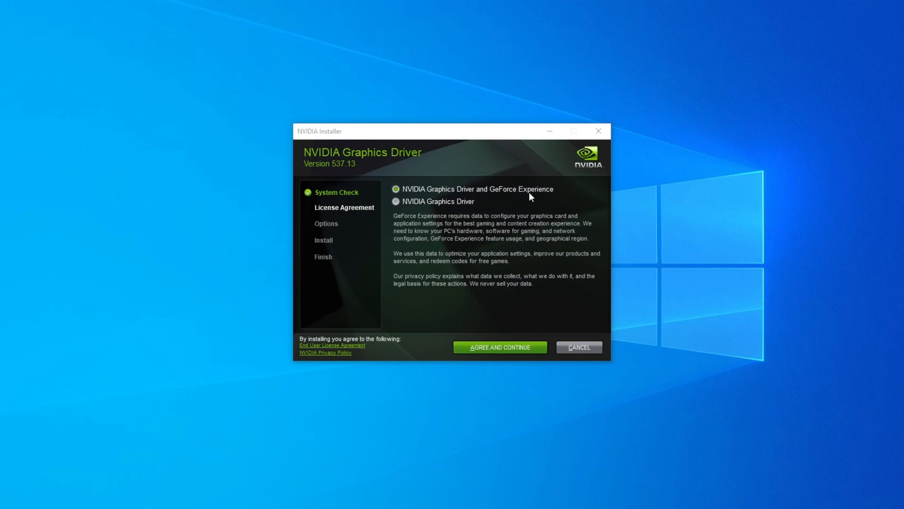
mouse_move(488, 199)
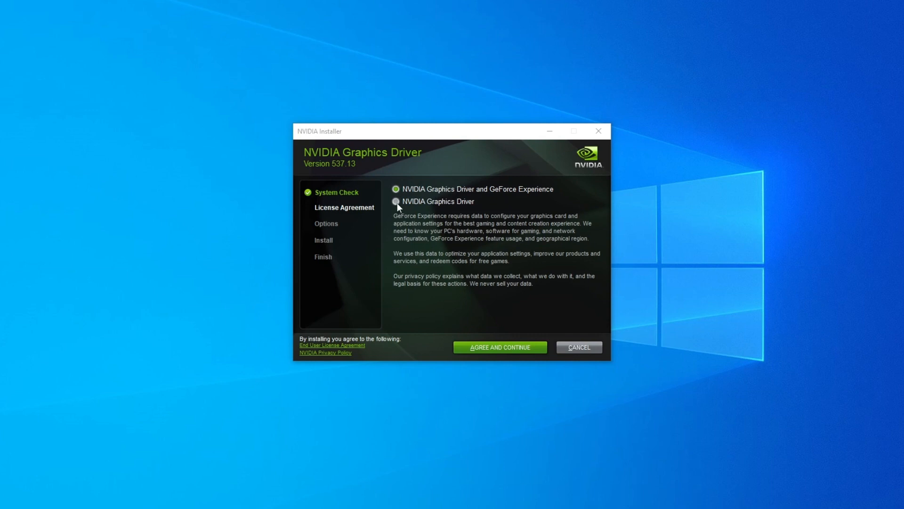
- Select the NVIDIA Graphics Driver only option on System Check and continue
click(396, 201)
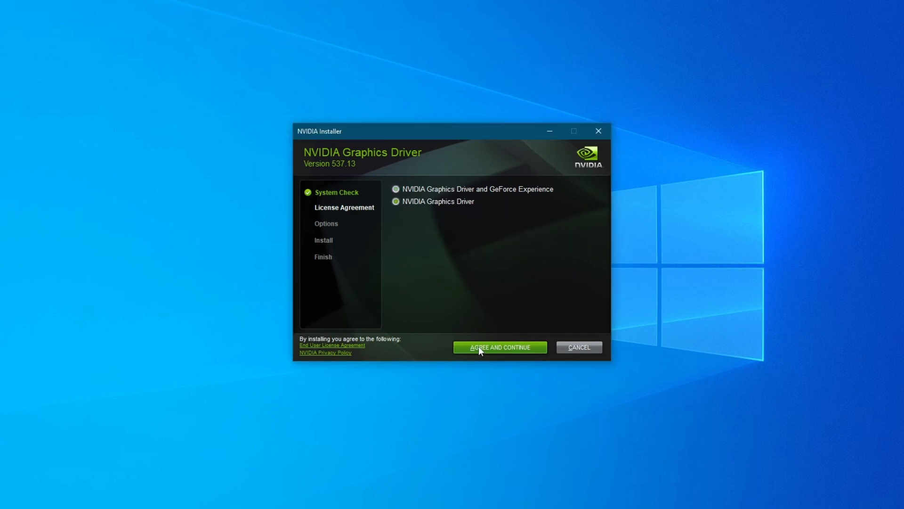
click(500, 347)
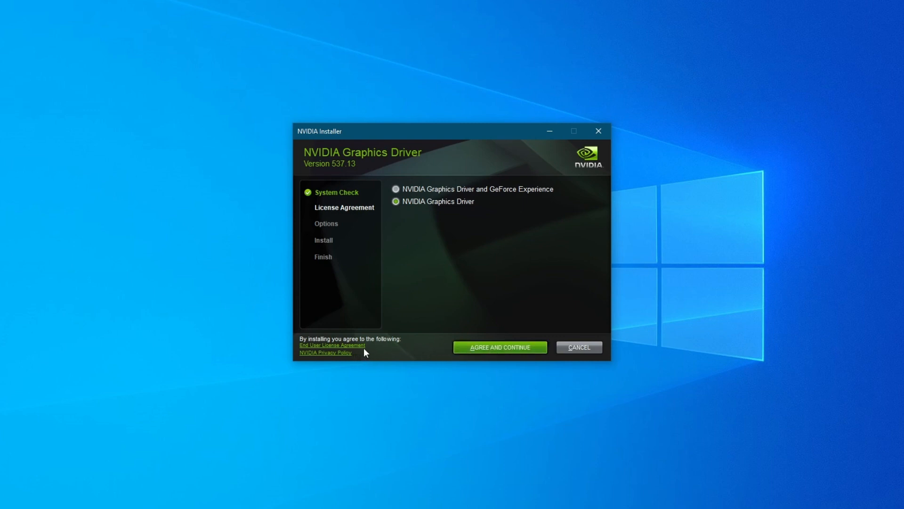
mouse_move(403, 374)
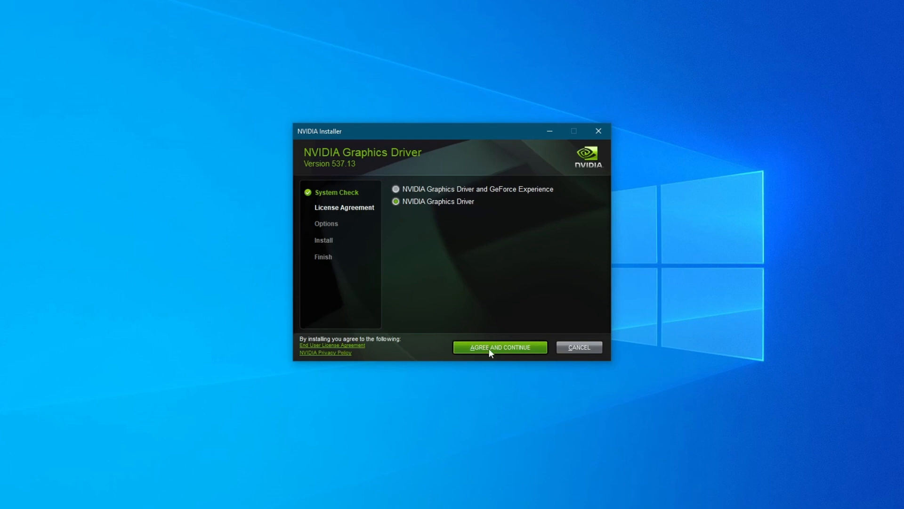
- Agree to the licence and run the Express installation of driver 537.13
click(500, 347)
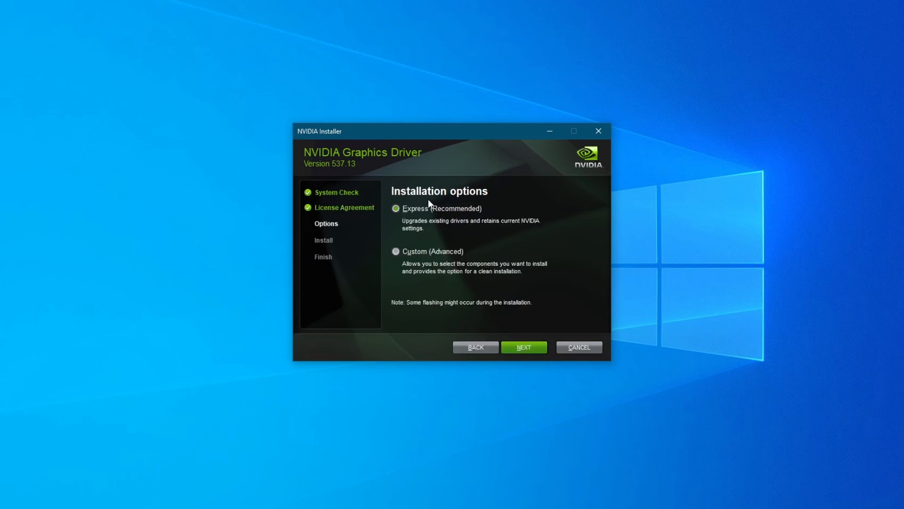
mouse_move(416, 221)
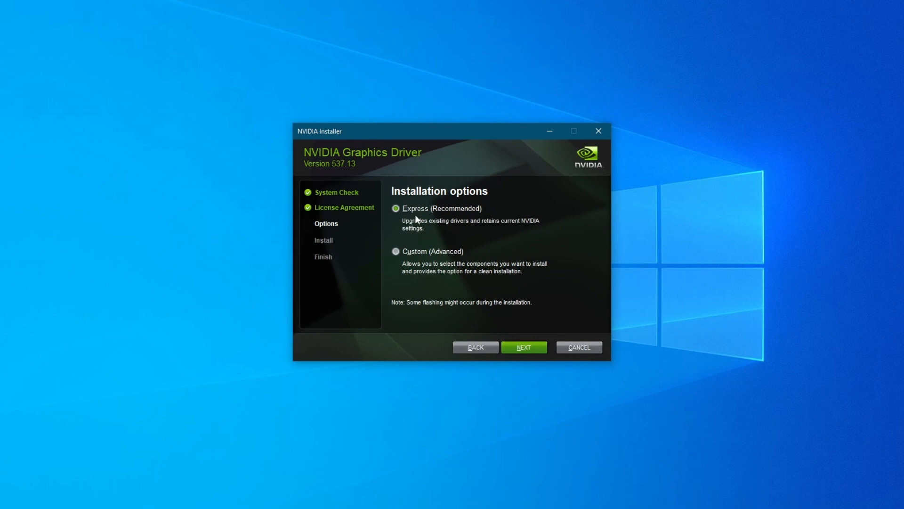
mouse_move(428, 216)
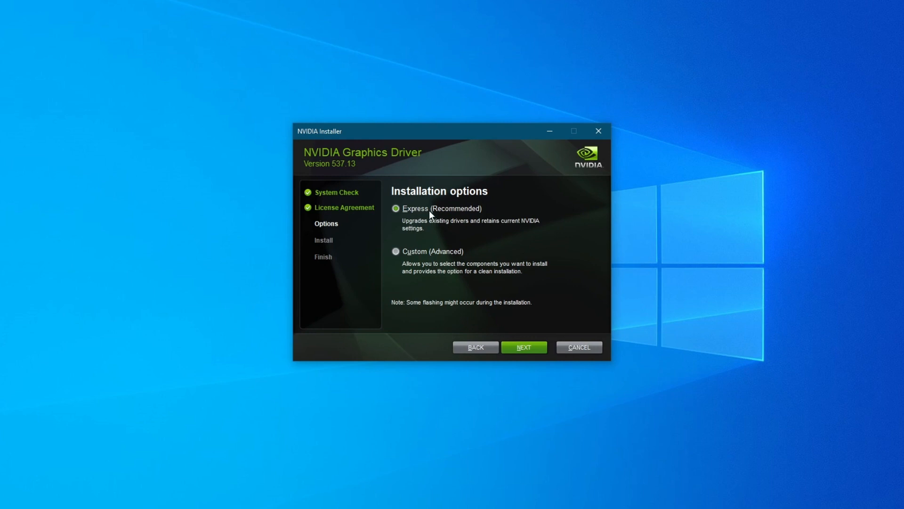
mouse_move(412, 263)
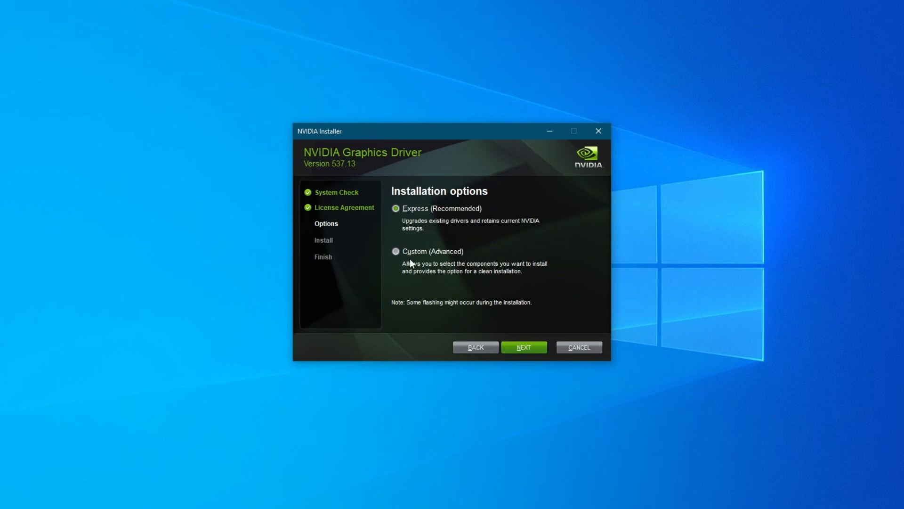
mouse_move(416, 261)
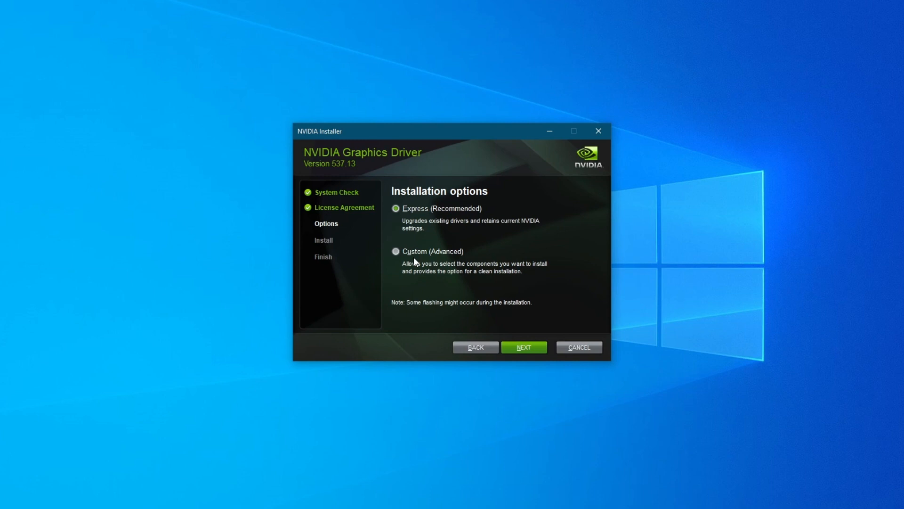
mouse_move(436, 239)
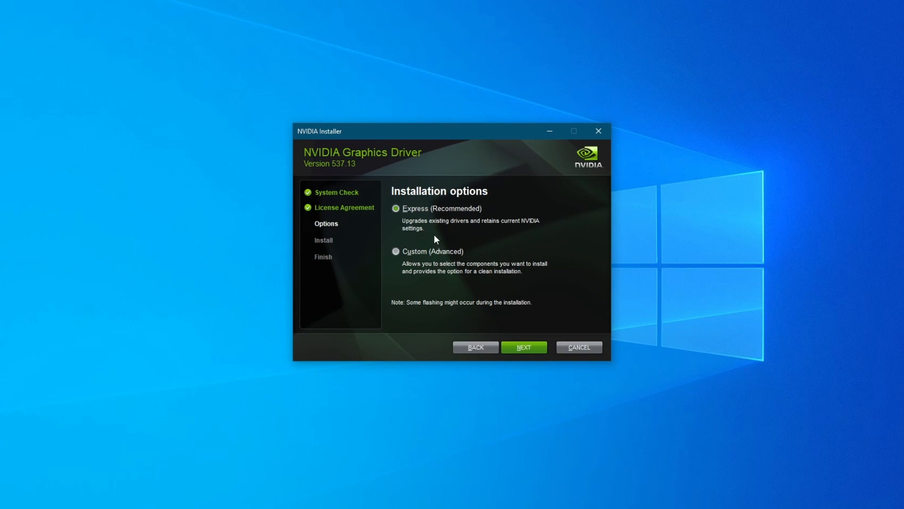
mouse_move(421, 219)
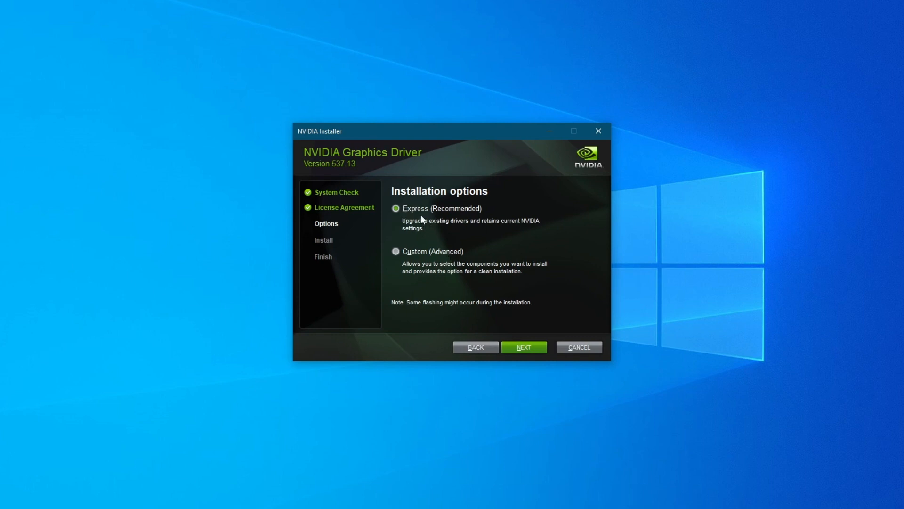
mouse_move(527, 351)
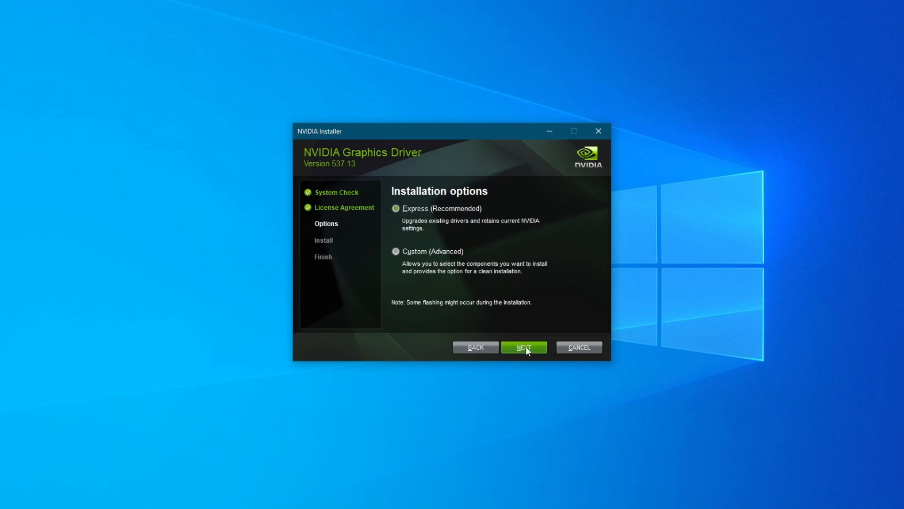
click(524, 347)
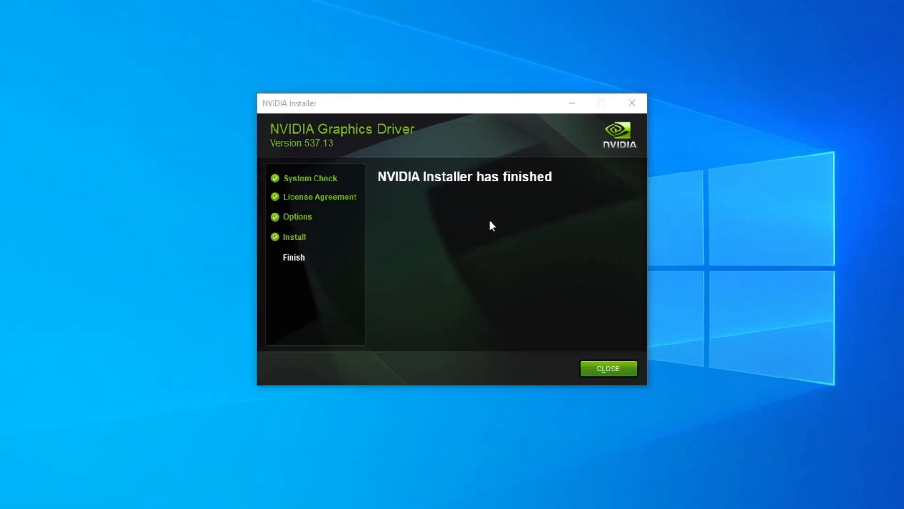
mouse_move(324, 185)
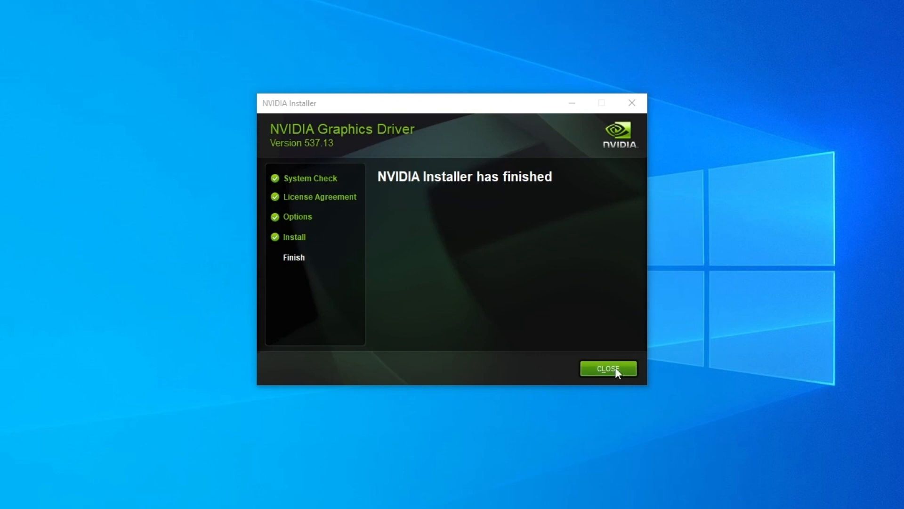
- Close the NVIDIA Installer on its finished screen
click(609, 369)
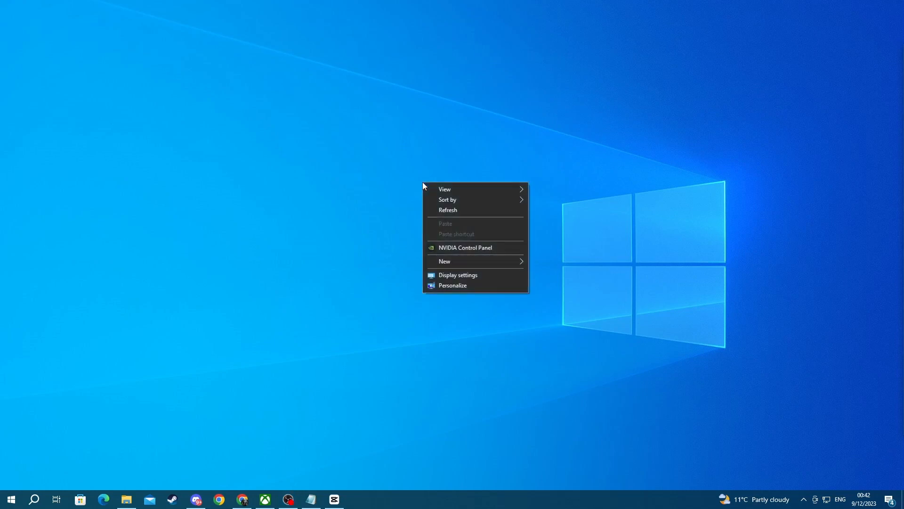
mouse_move(464, 253)
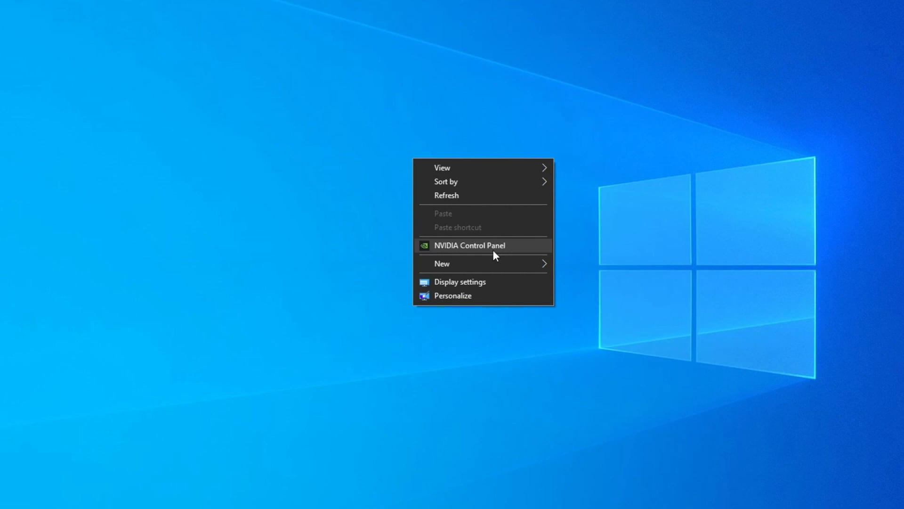
mouse_move(469, 254)
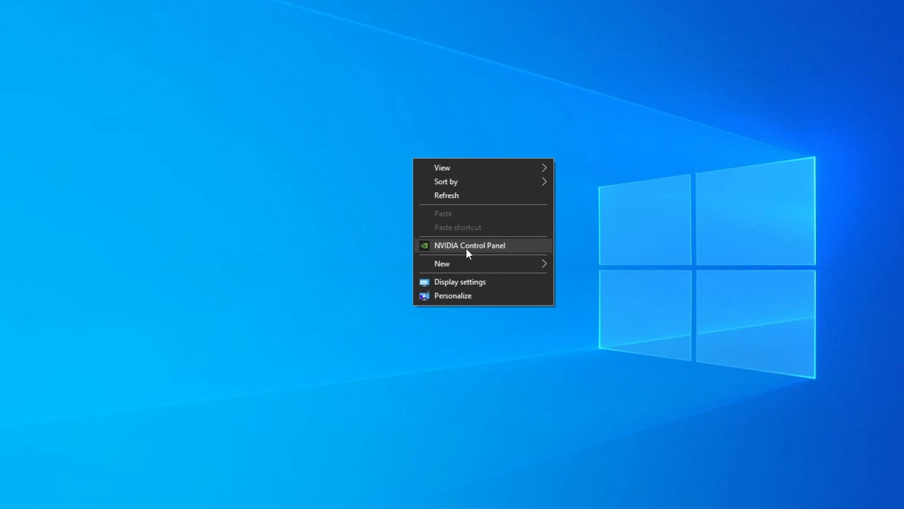
- Open NVIDIA Control Panel from the desktop context menu, then close its window
click(469, 245)
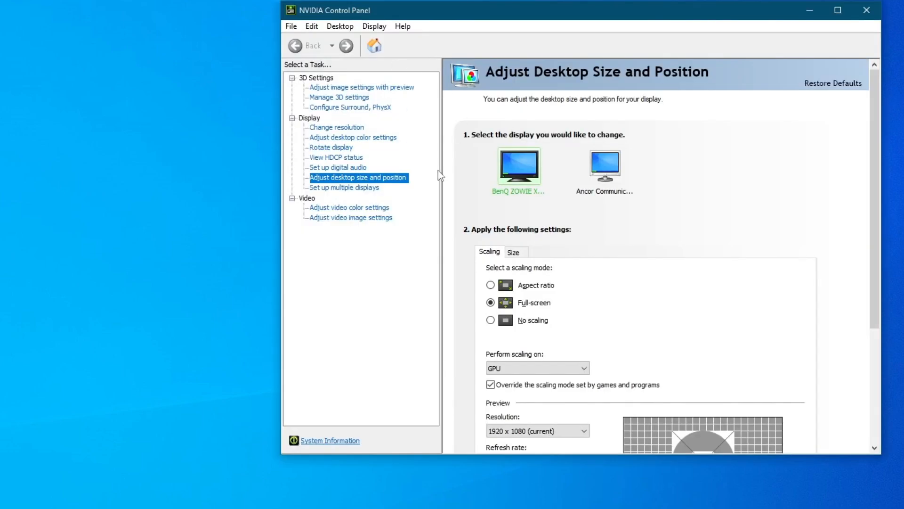
click(863, 11)
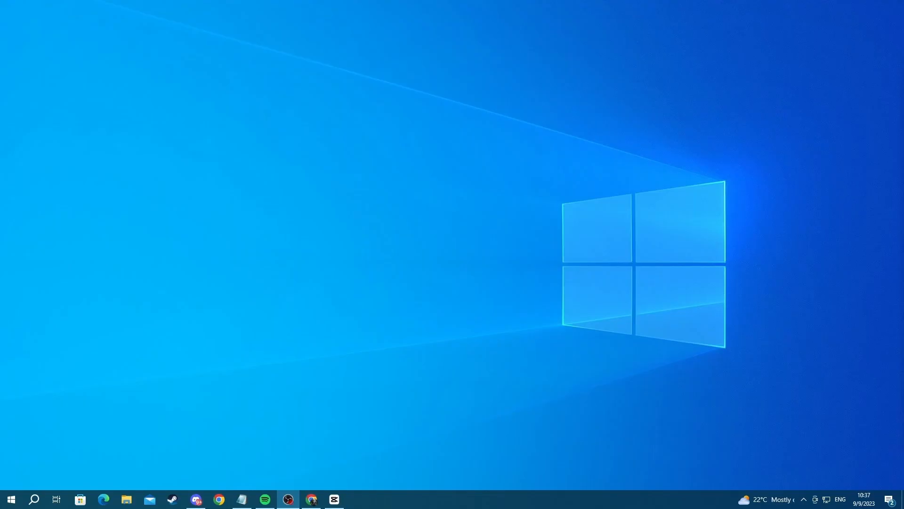